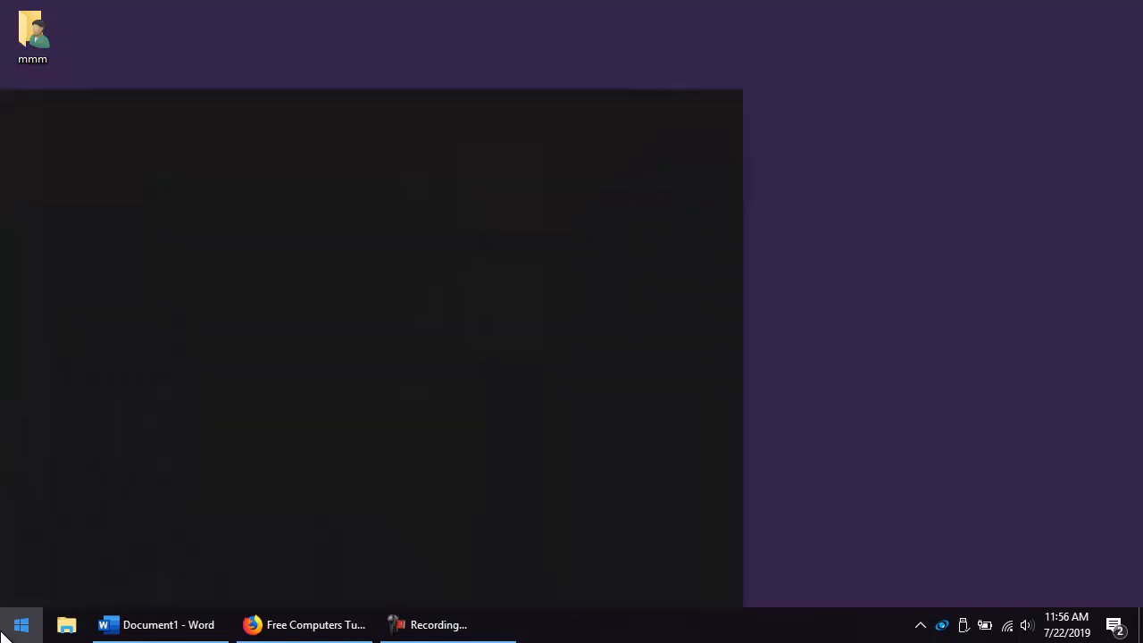
Hide Word, bring up Firefox on the GCF Computers page, and search Start for 'snip'
text(screen res)
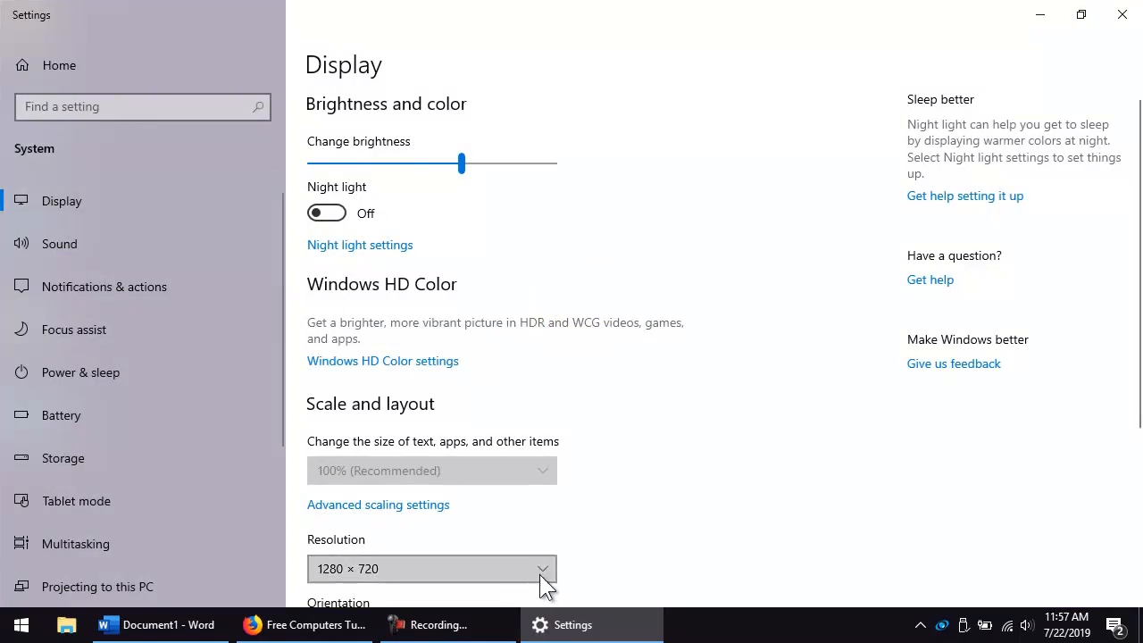
click(431, 569)
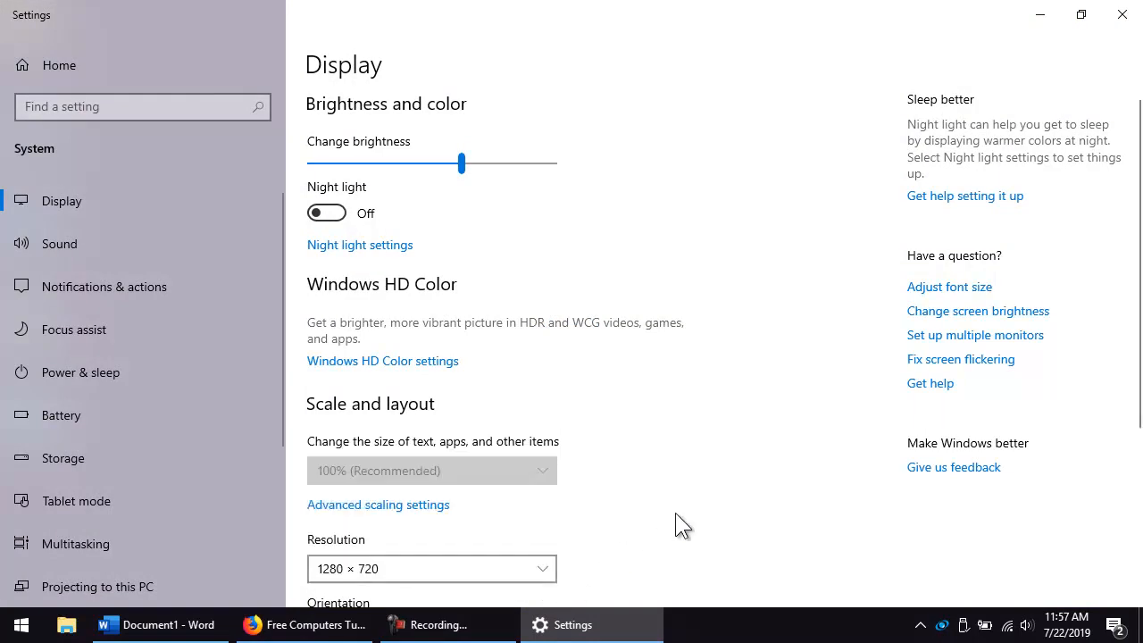
mouse_move(871, 205)
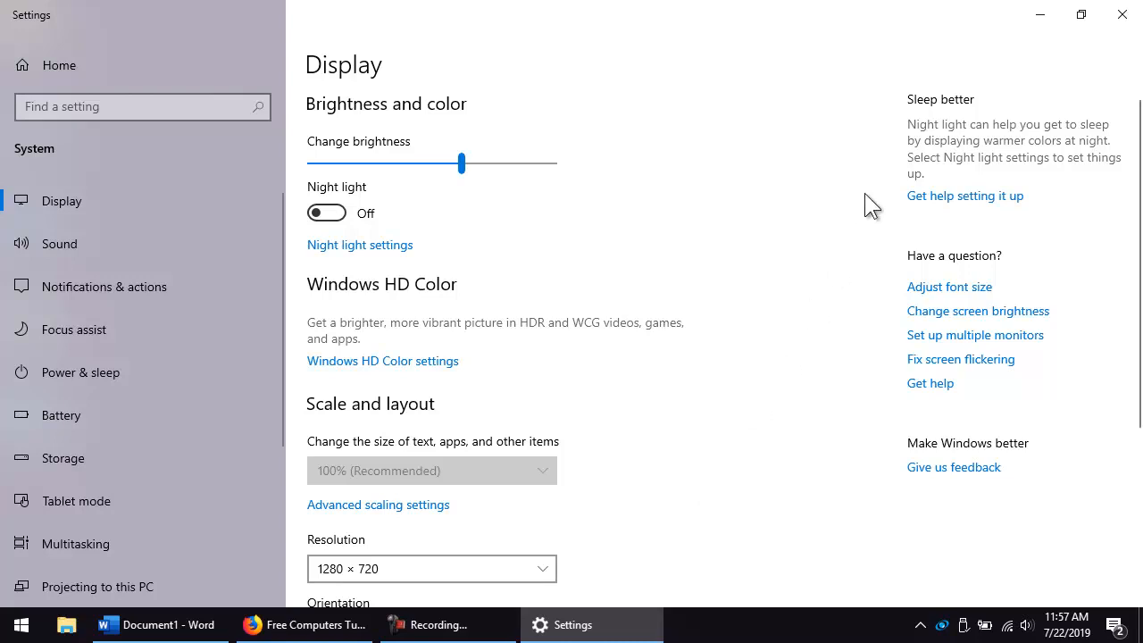
mouse_move(891, 71)
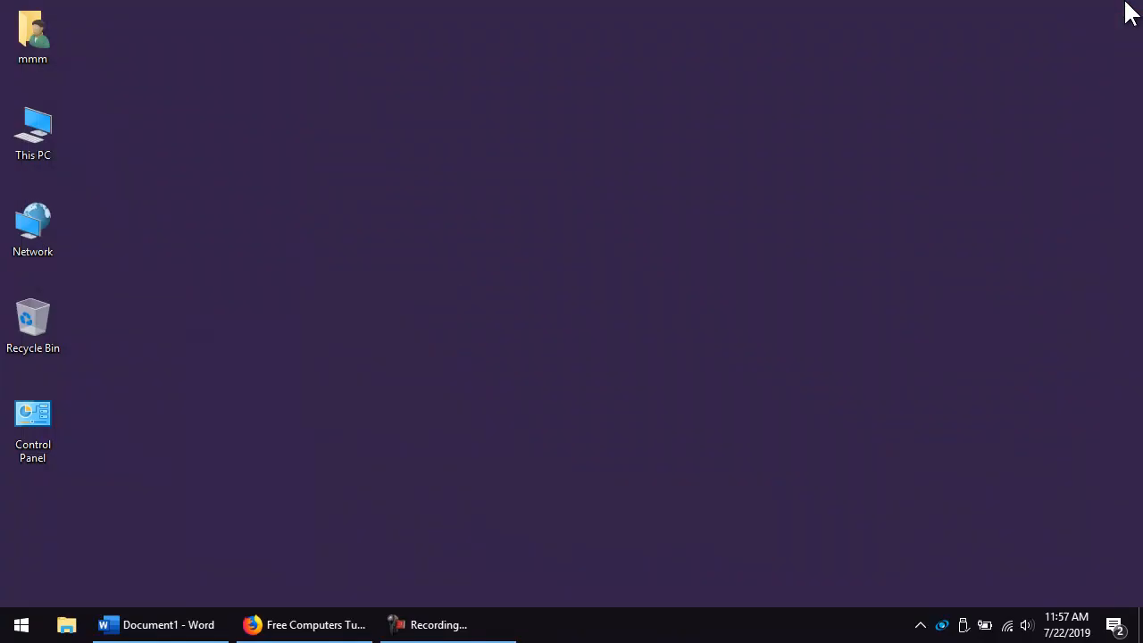
mouse_move(536, 314)
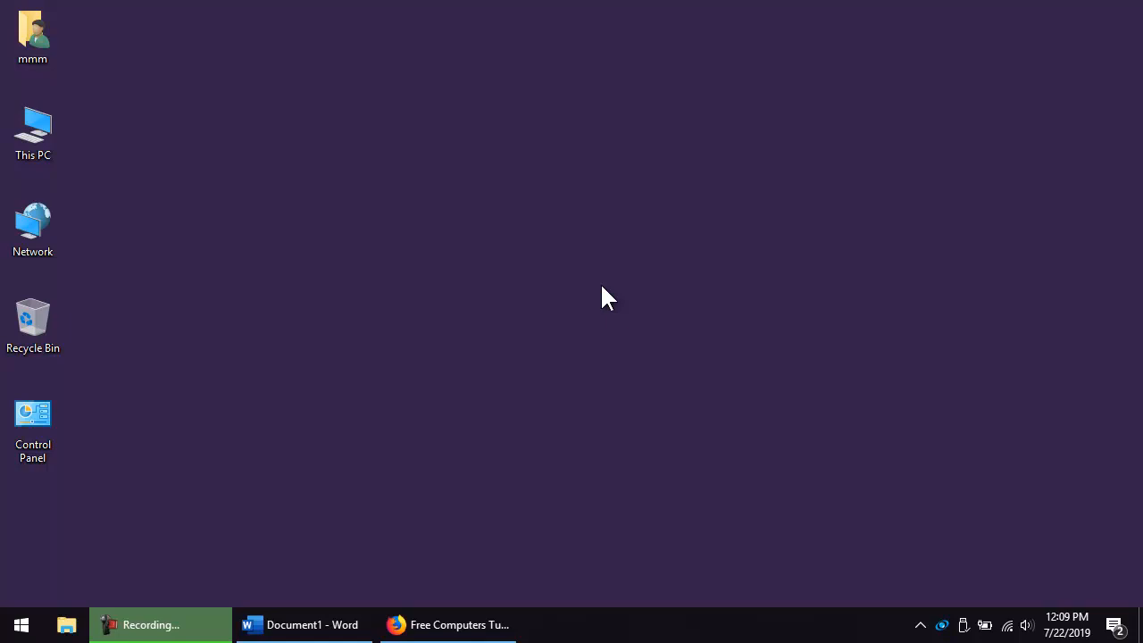
click(446, 625)
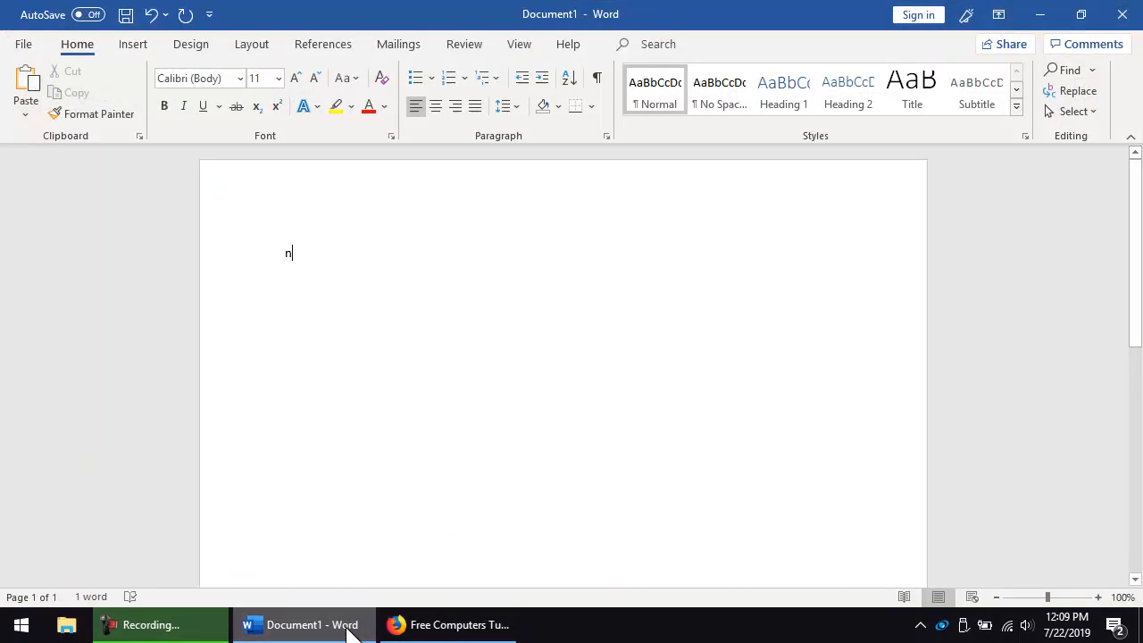
click(449, 625)
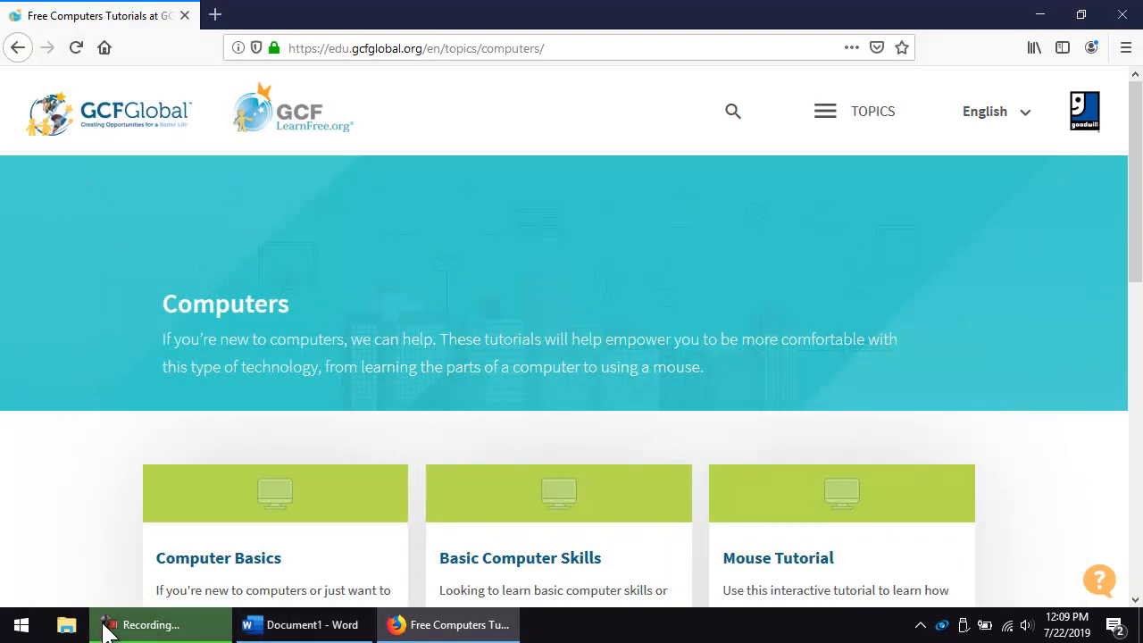
click(21, 624)
text(snip)
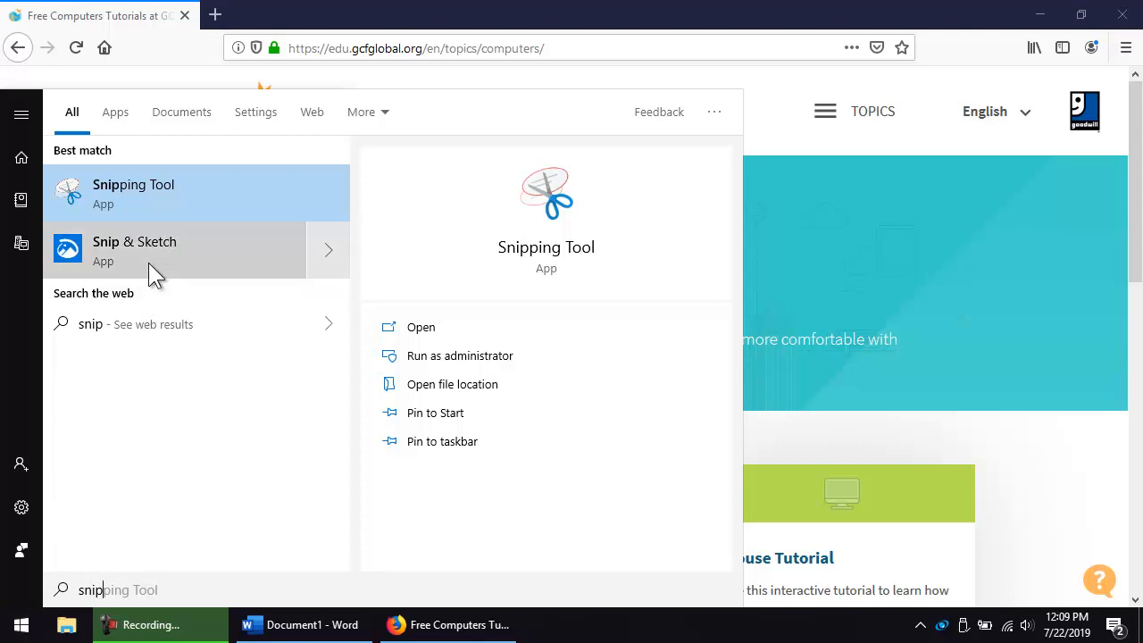
Launch Snip & Sketch from the search results and start a new snip
click(134, 250)
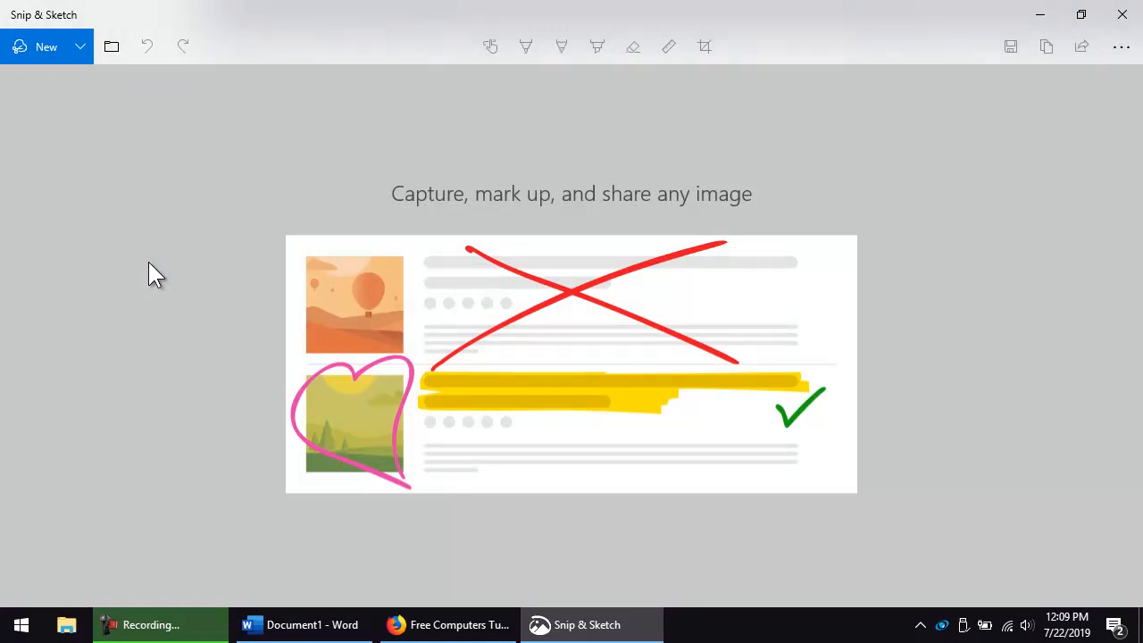
mouse_move(89, 137)
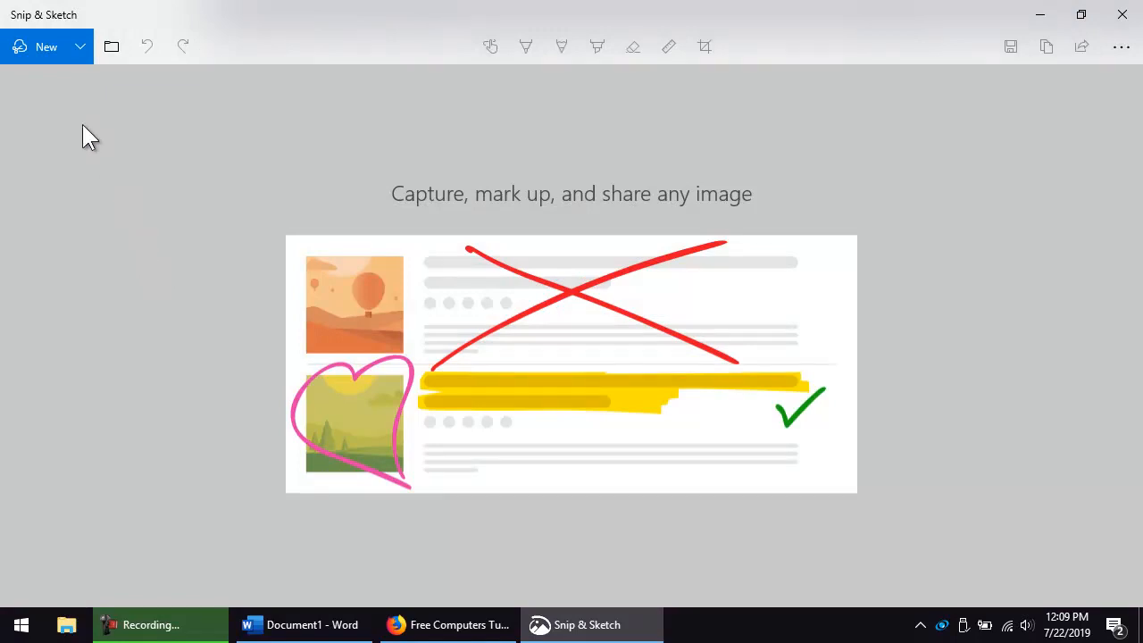
click(80, 46)
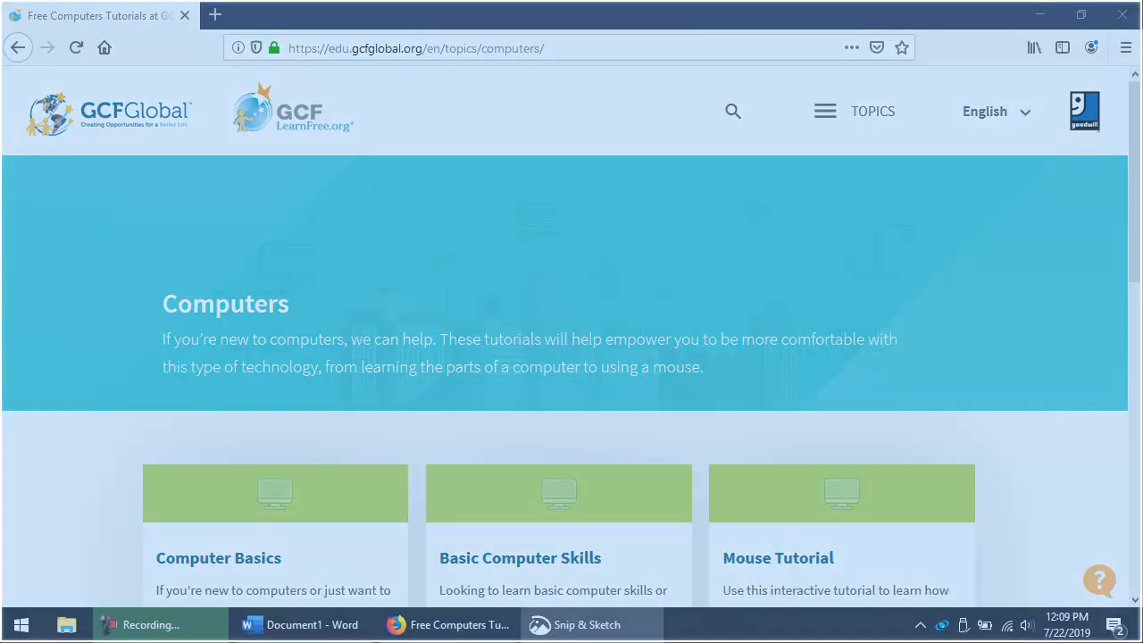
Take a full-screen snip of the GCF Computers page and bring up Save As
click(587, 625)
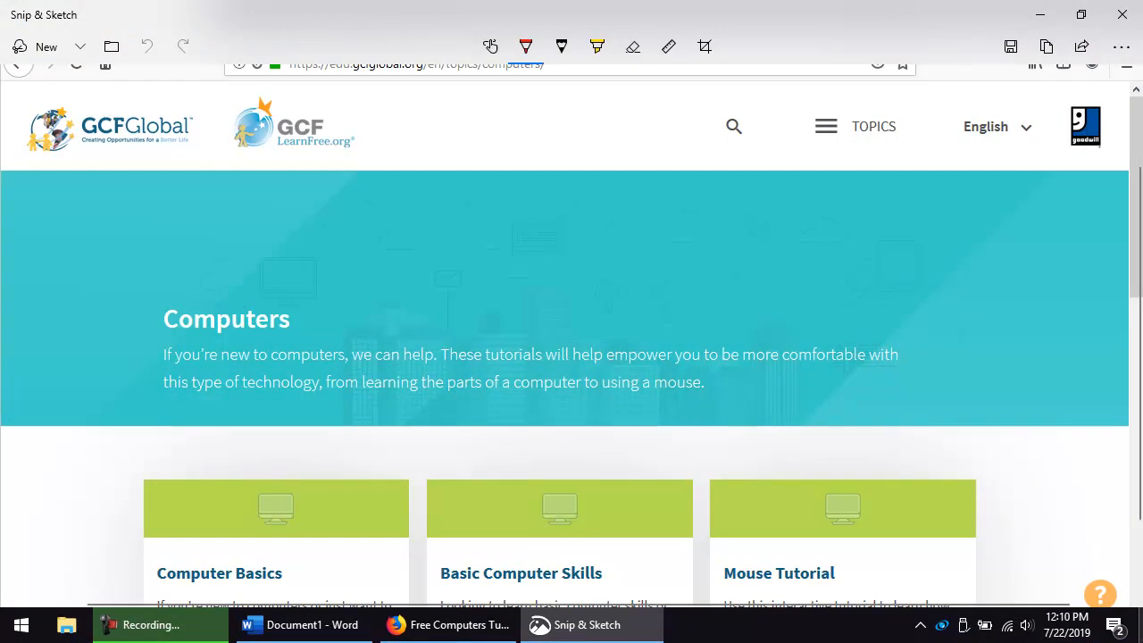
mouse_move(958, 563)
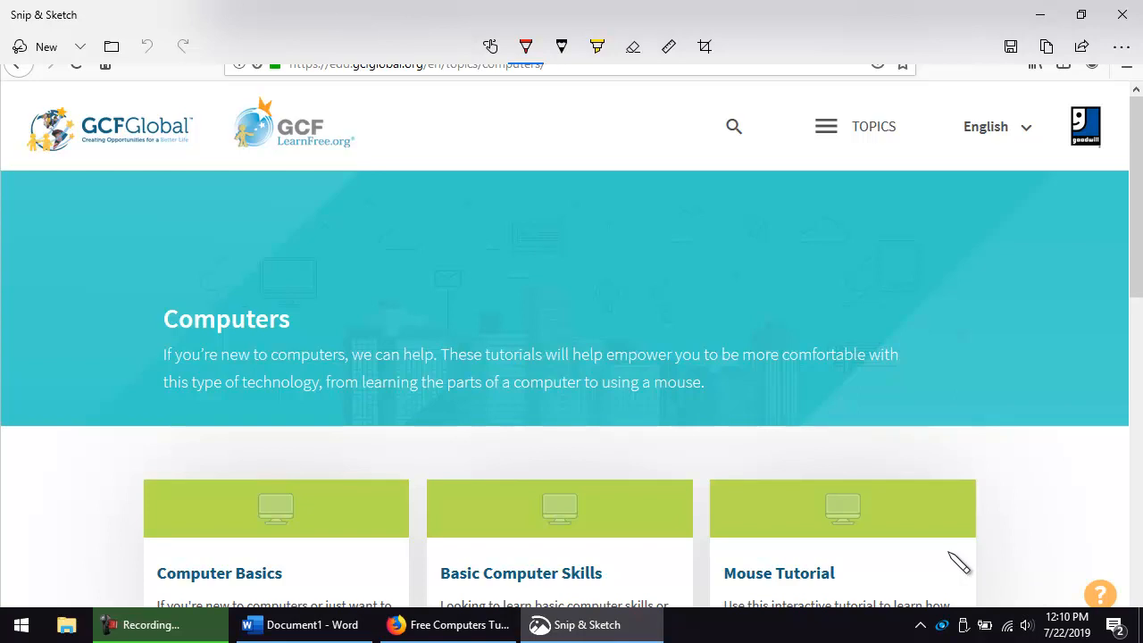
mouse_move(1010, 47)
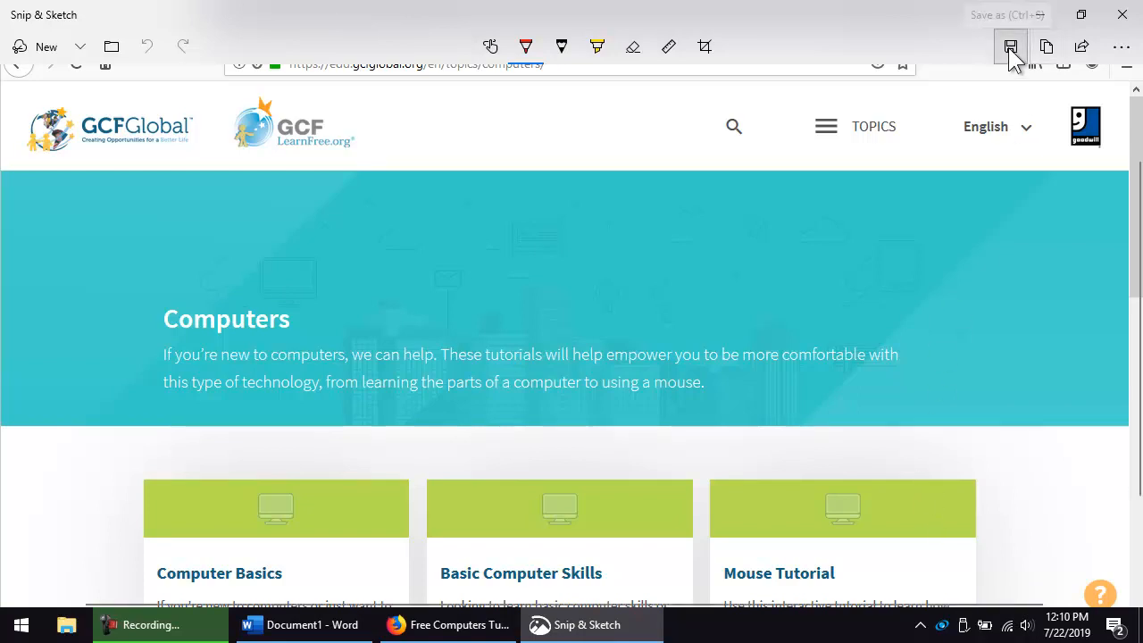
click(1010, 46)
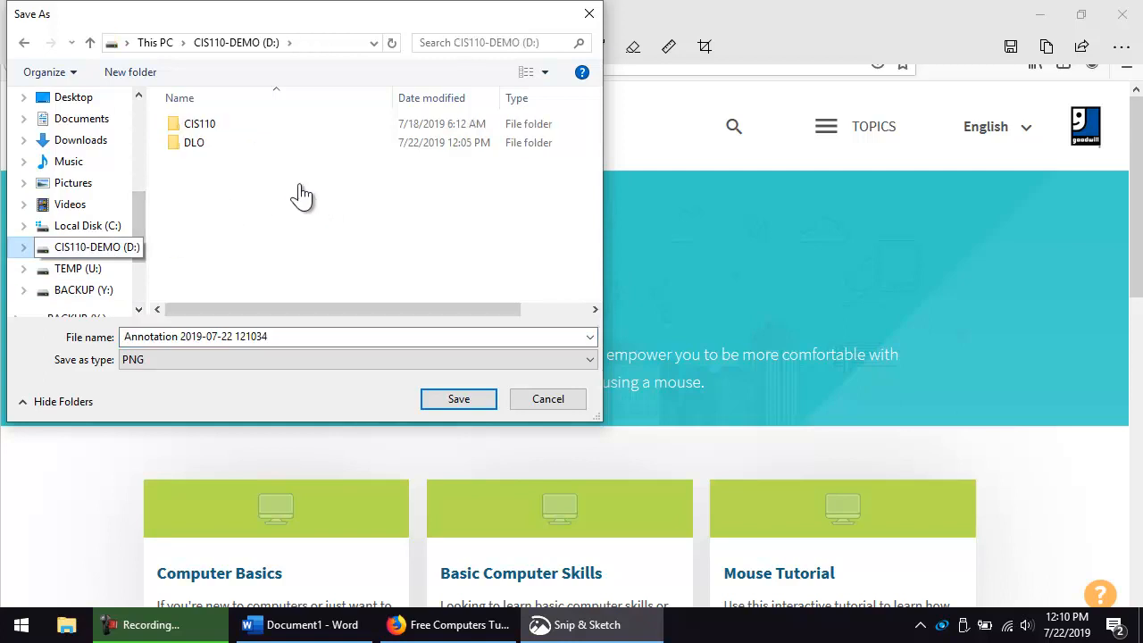
Save the capture as PNG 'gcf-lf-screenshot' in the DLO folder on CIS110-DEMO
text(full-screen-snip)
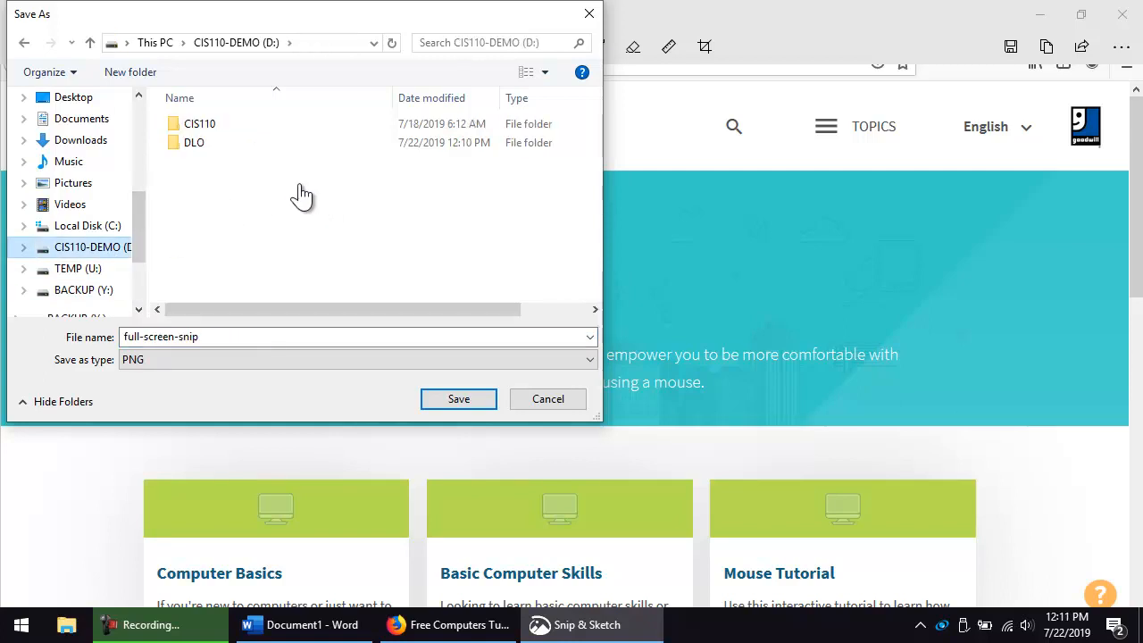
mouse_move(221, 181)
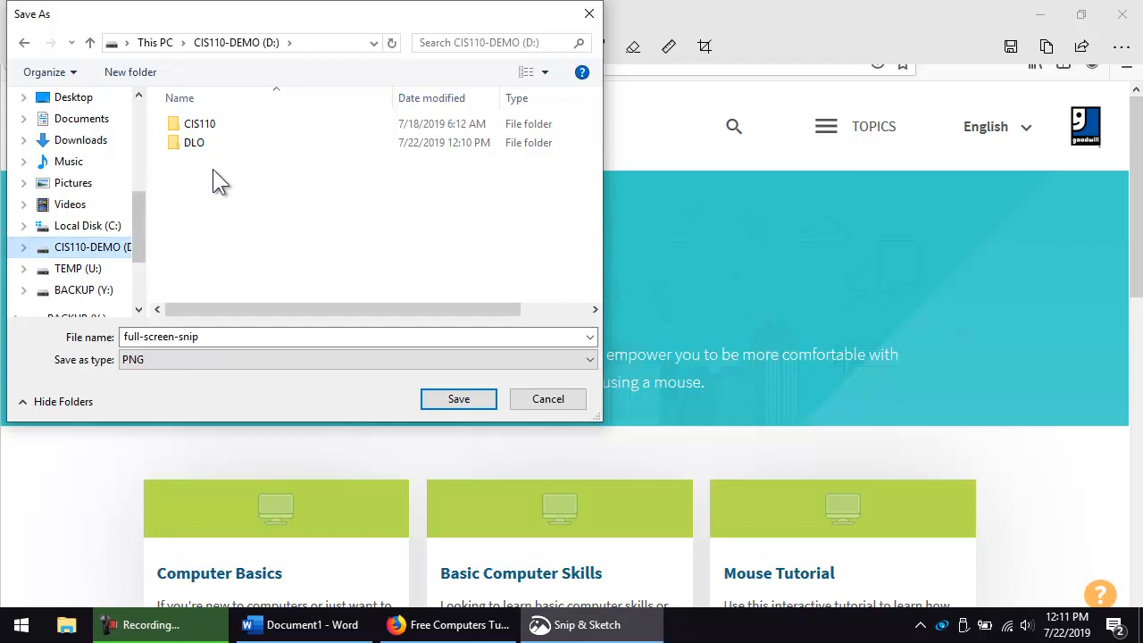
double_click(194, 142)
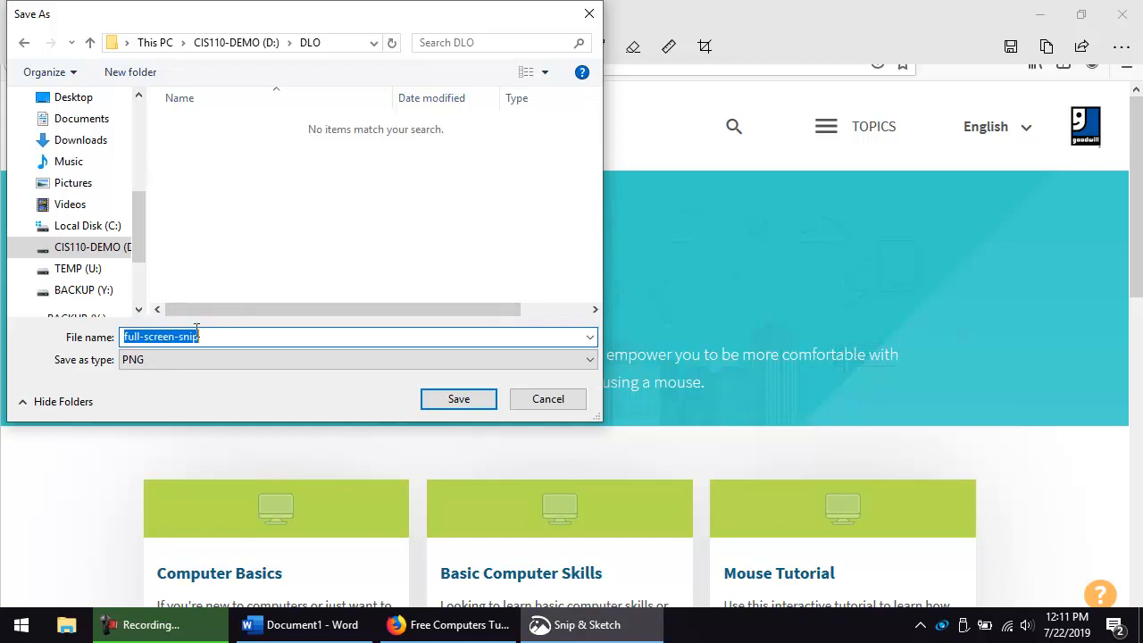
key(Delete)
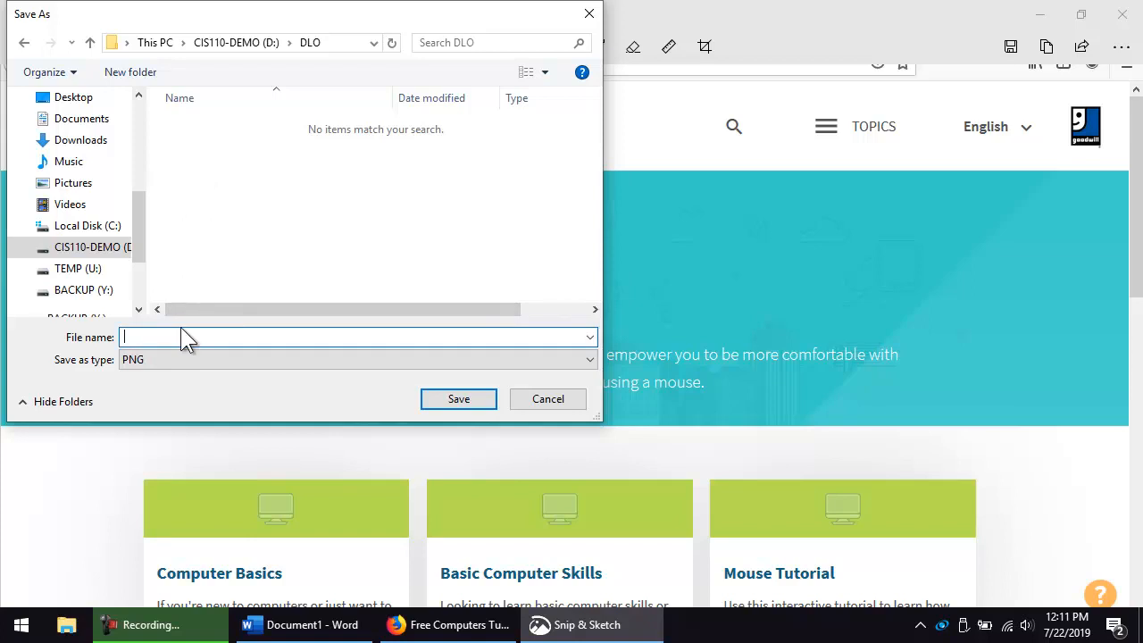
text(gd)
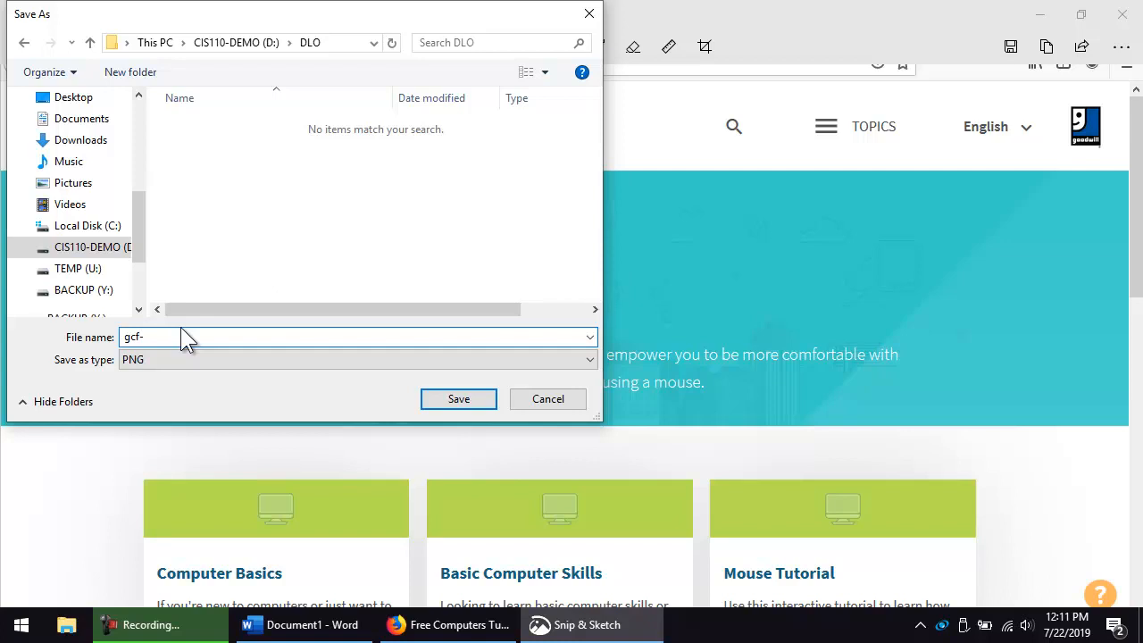
text(lf-scree)
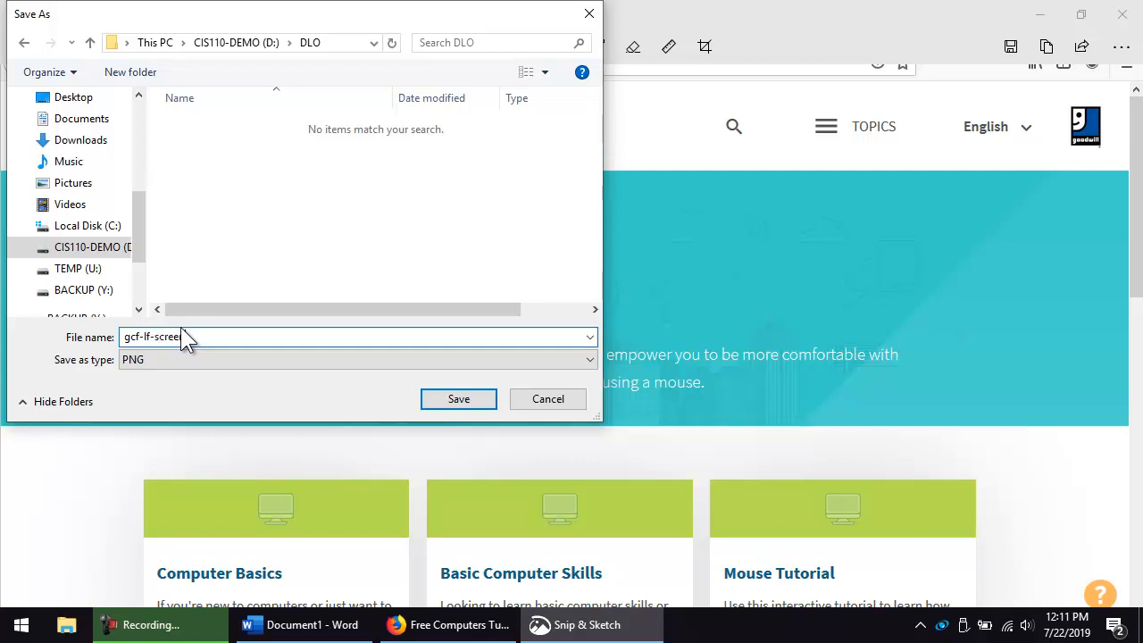
text(hot)
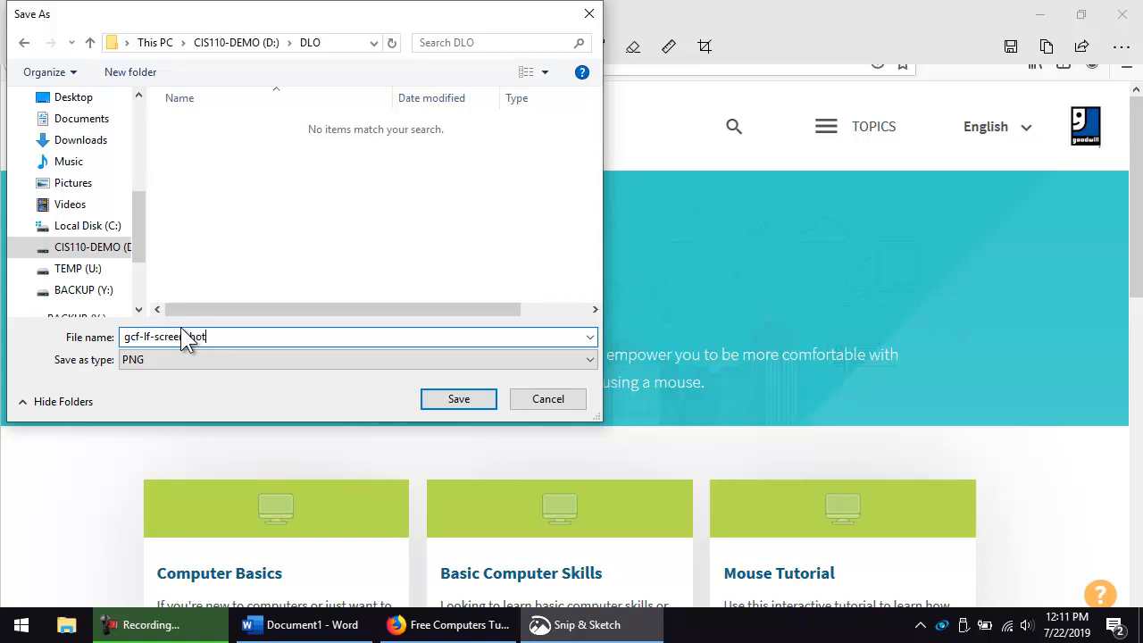
click(458, 399)
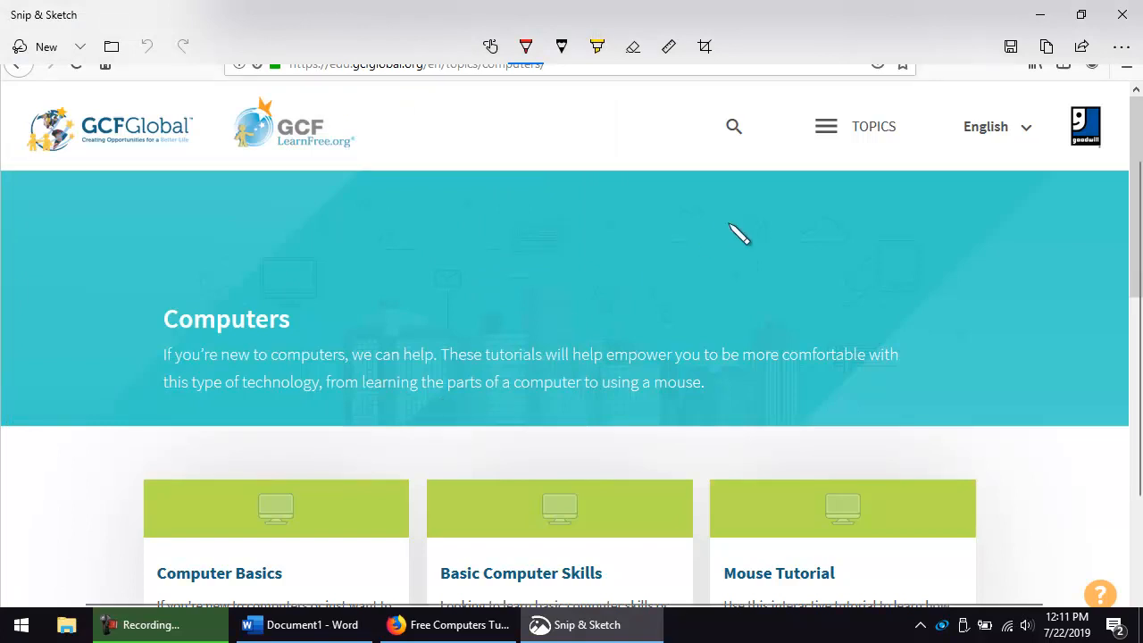
mouse_move(1046, 47)
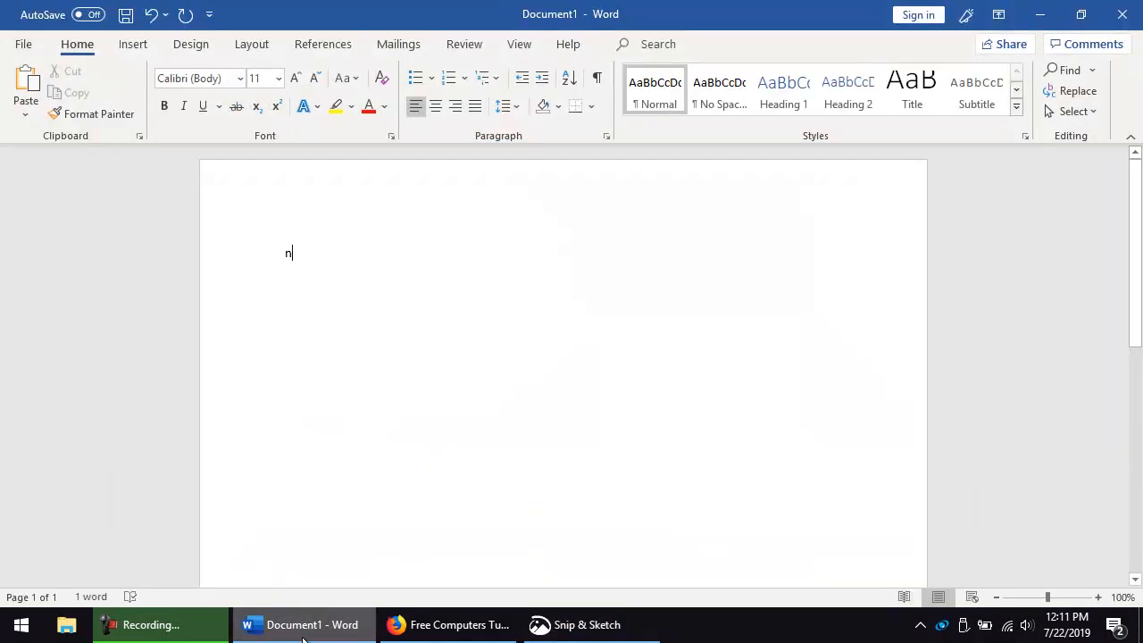
mouse_move(406, 429)
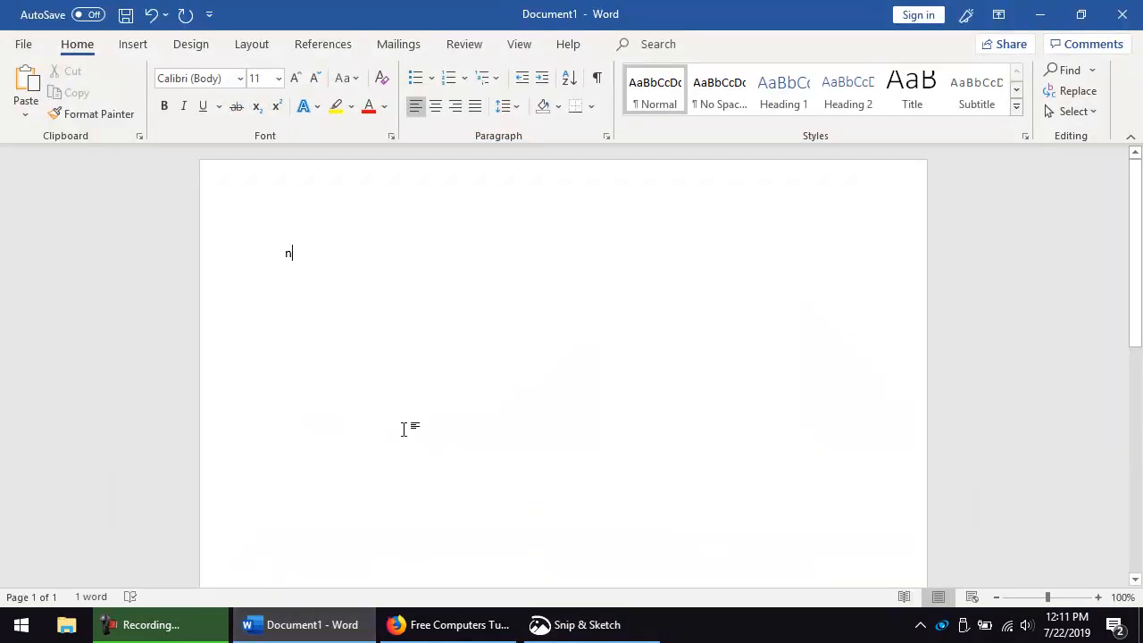
Delete the stray letter and set the cursor in the empty Word document for pasting
key(backspace)
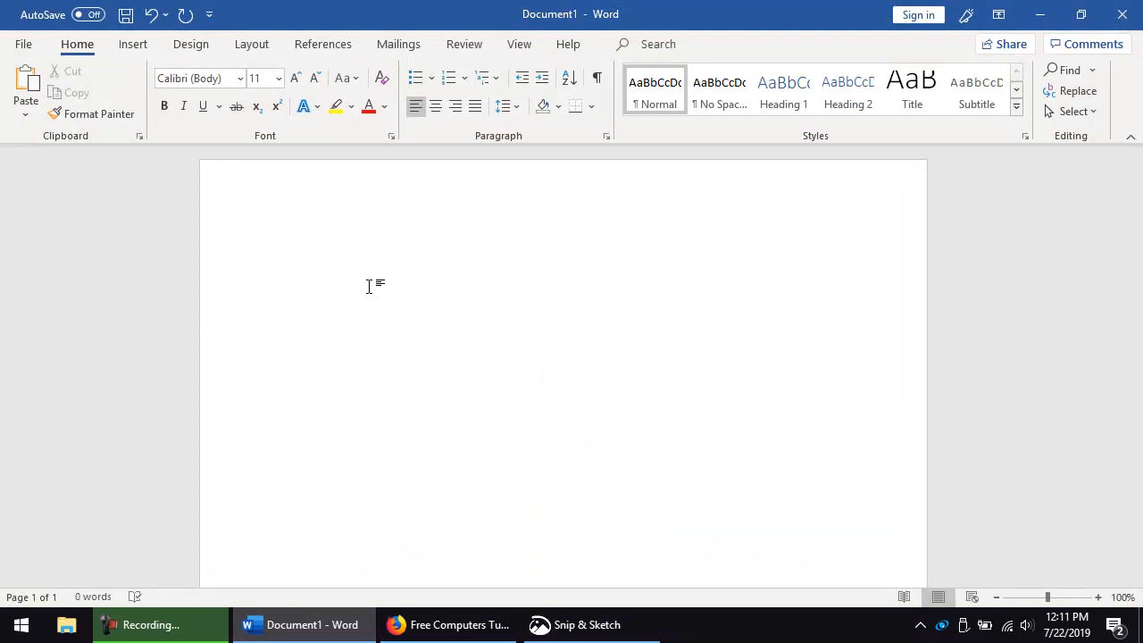
click(286, 307)
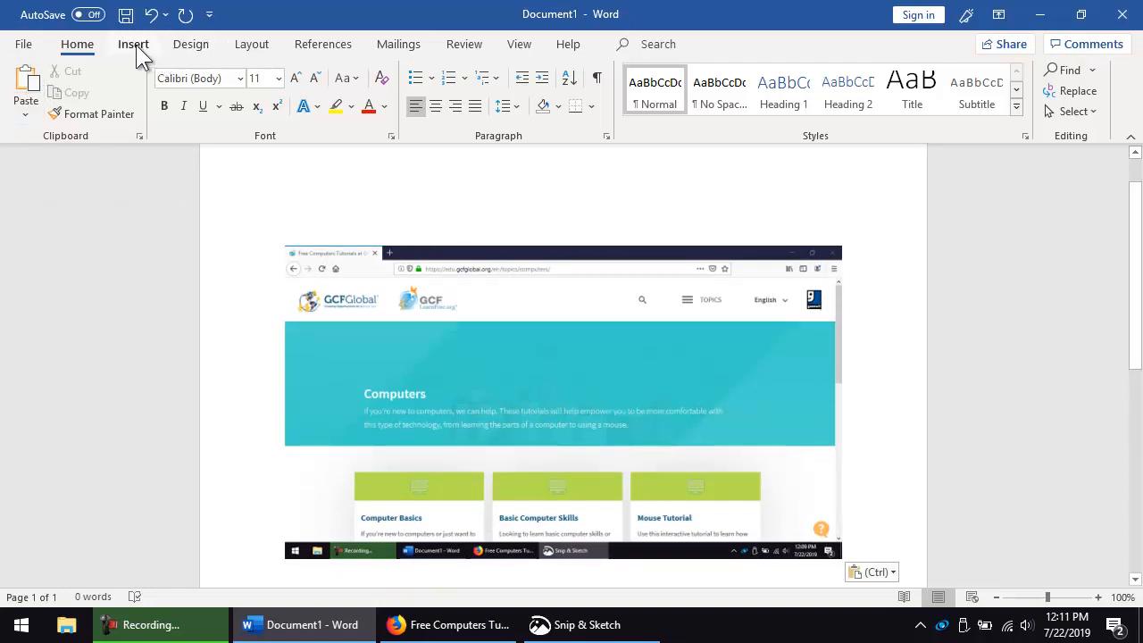
Draw a thick red line arrow from Insert Shapes pointing down at the GCFGlobal logo
click(133, 44)
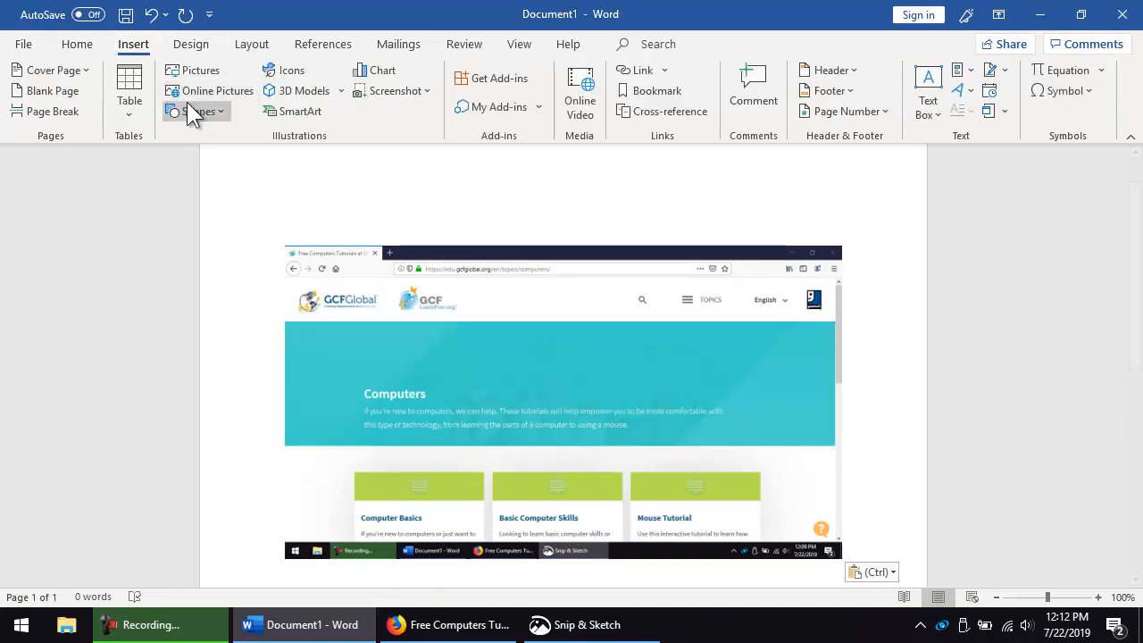
click(195, 111)
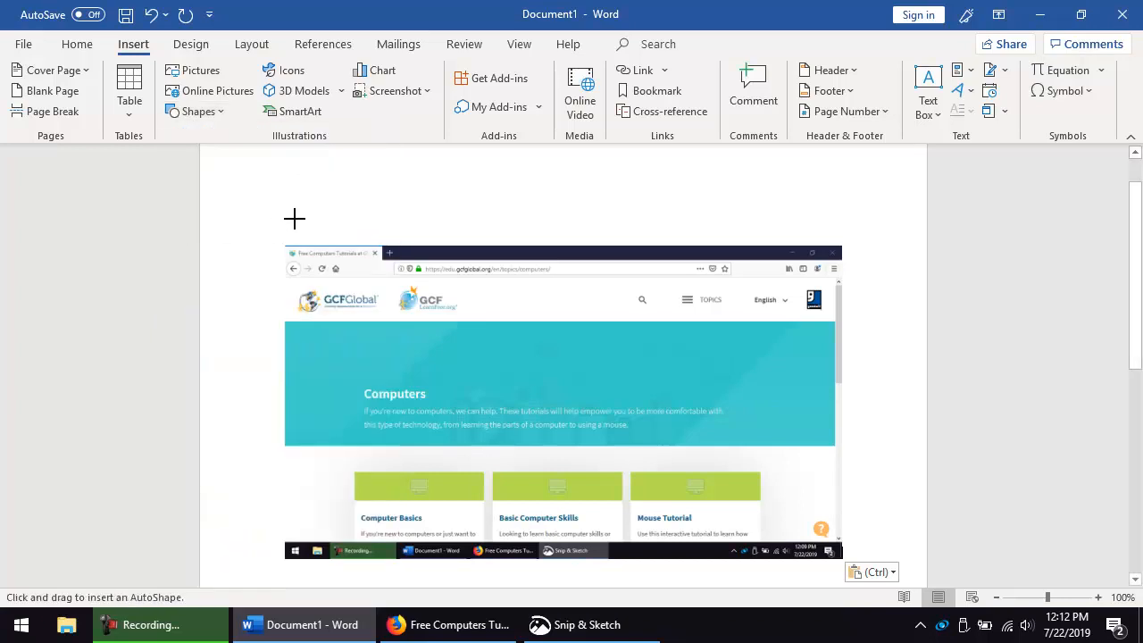
drag(298, 197, 341, 289)
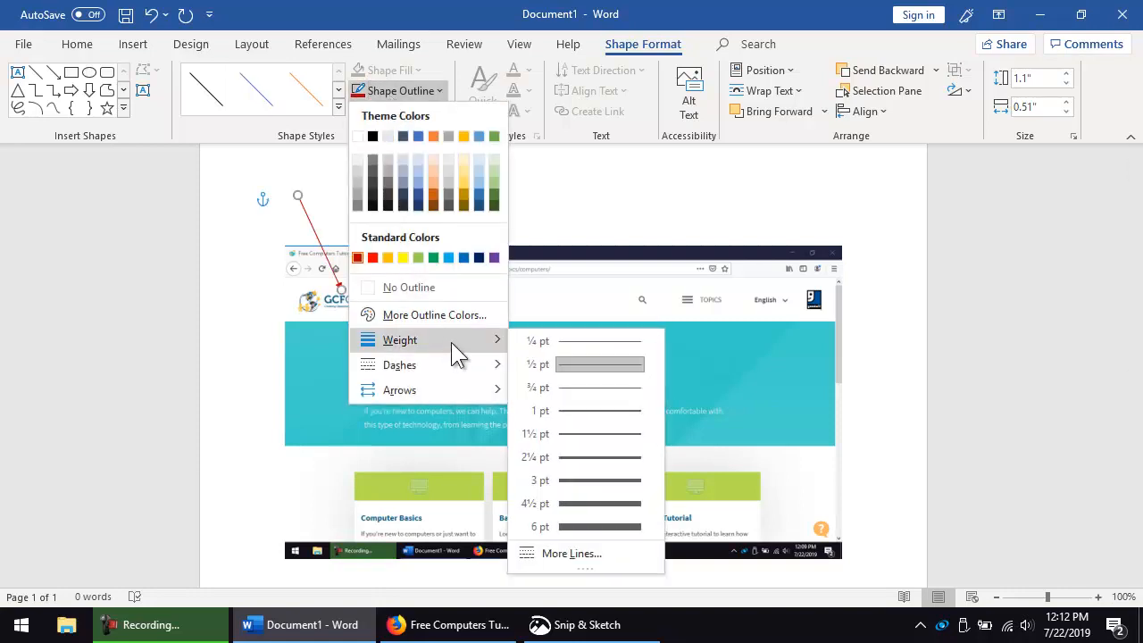
click(598, 364)
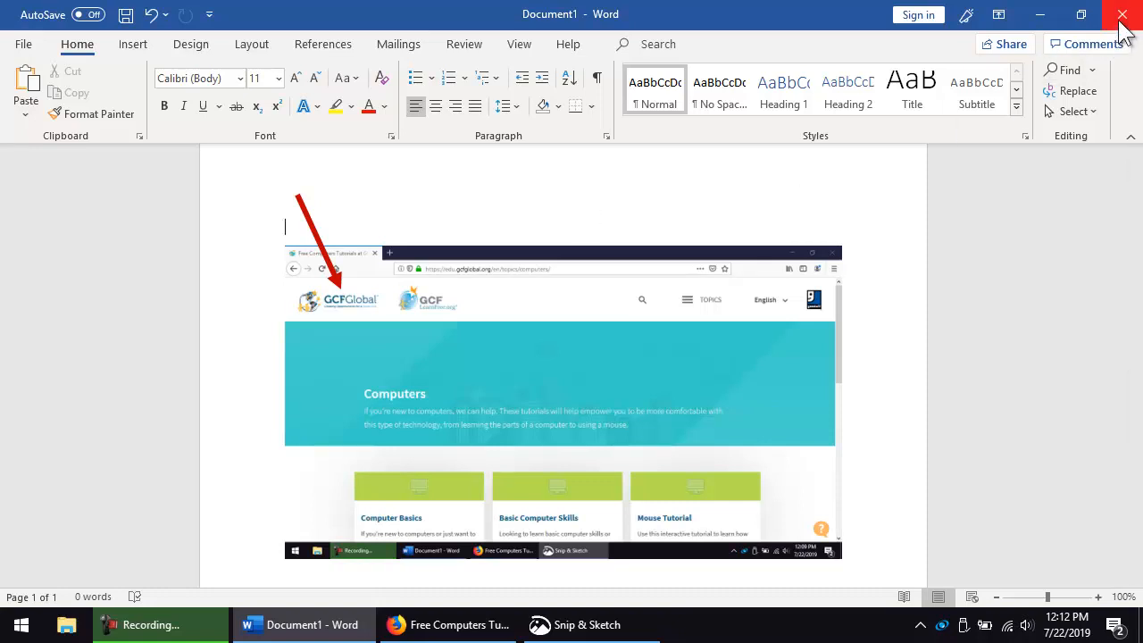
Close Word, saving the annotated document as 'ScreenshotDemo2' in the DLO folder
click(1123, 15)
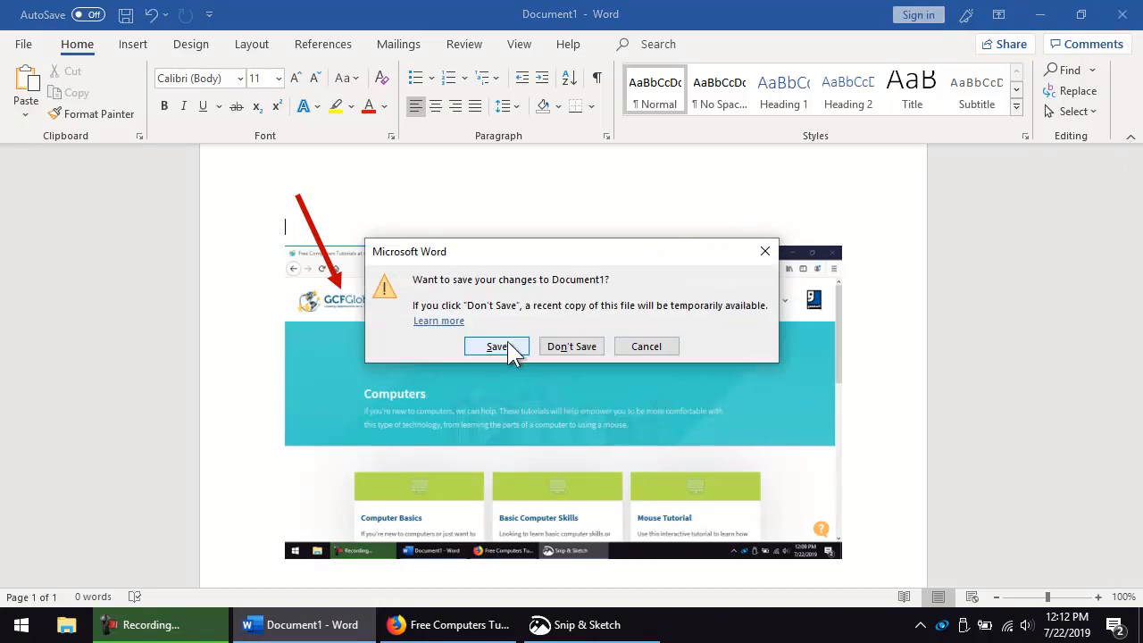
click(497, 345)
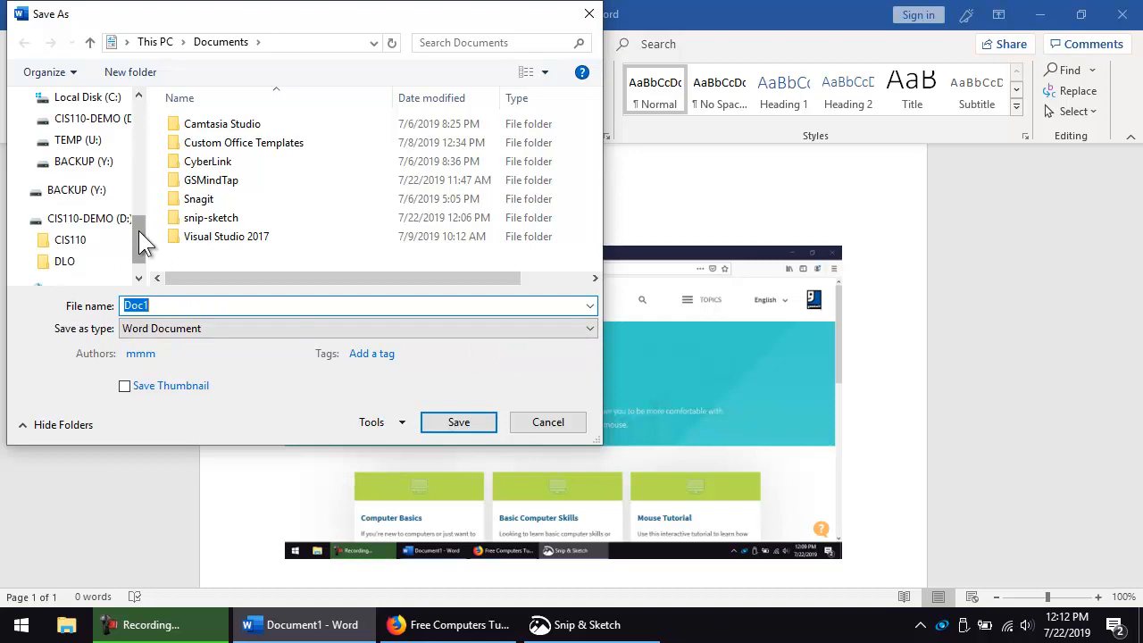
click(64, 261)
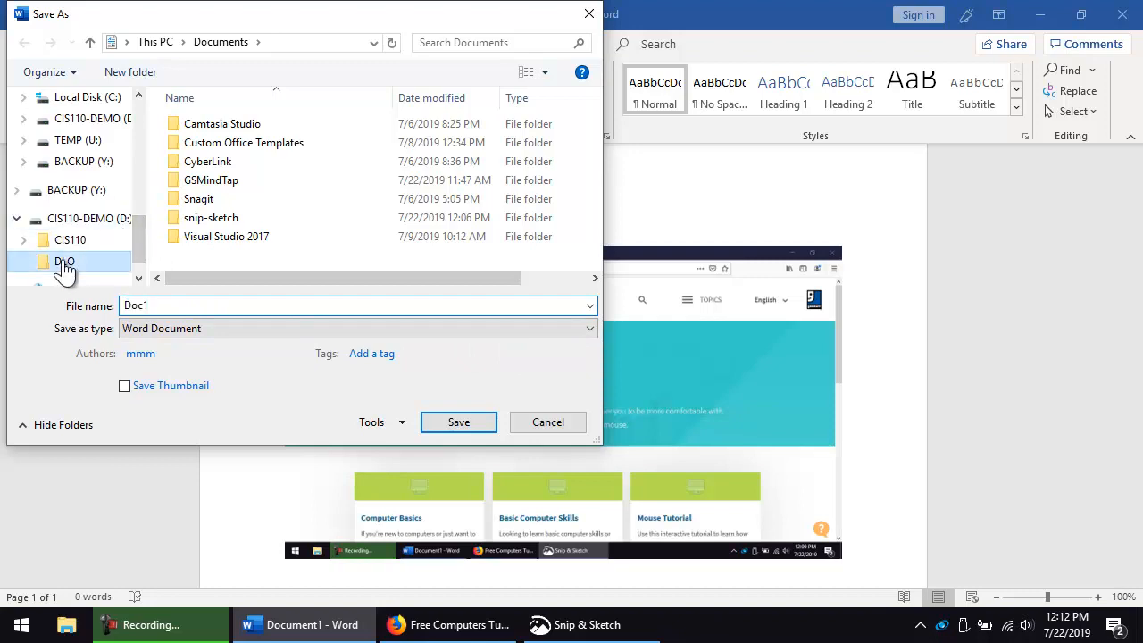
double_click(64, 261)
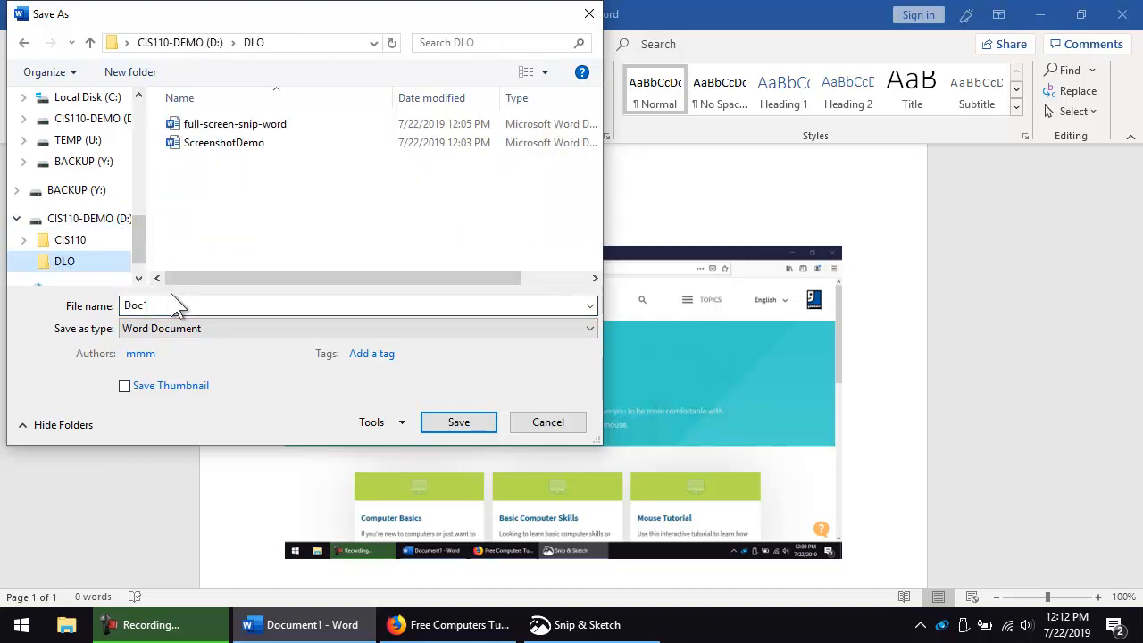
click(224, 143)
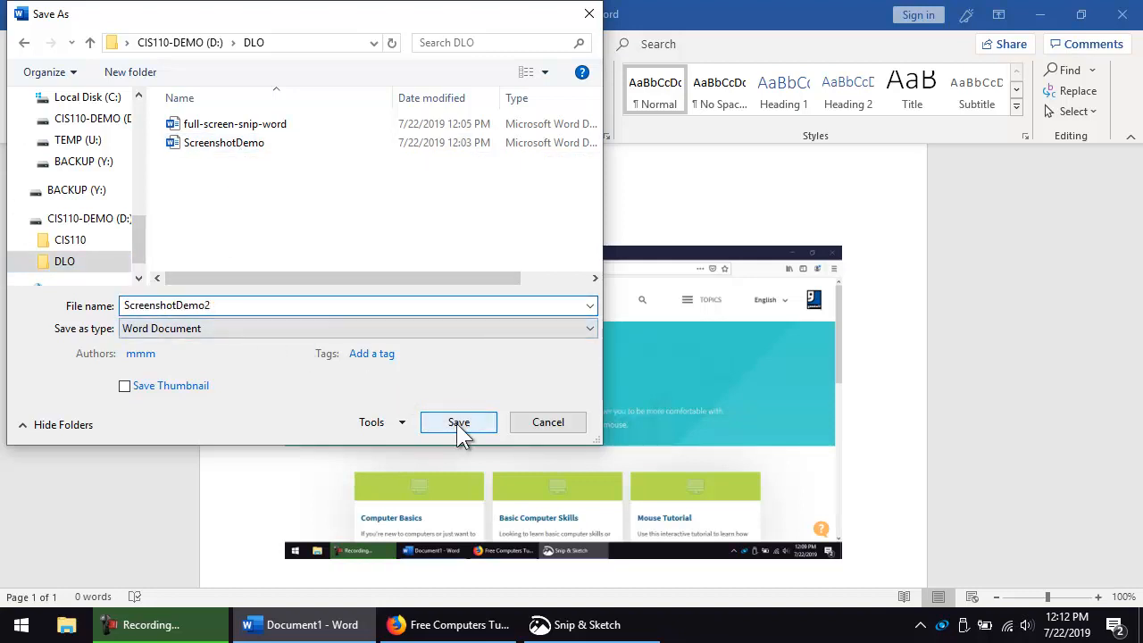
click(458, 421)
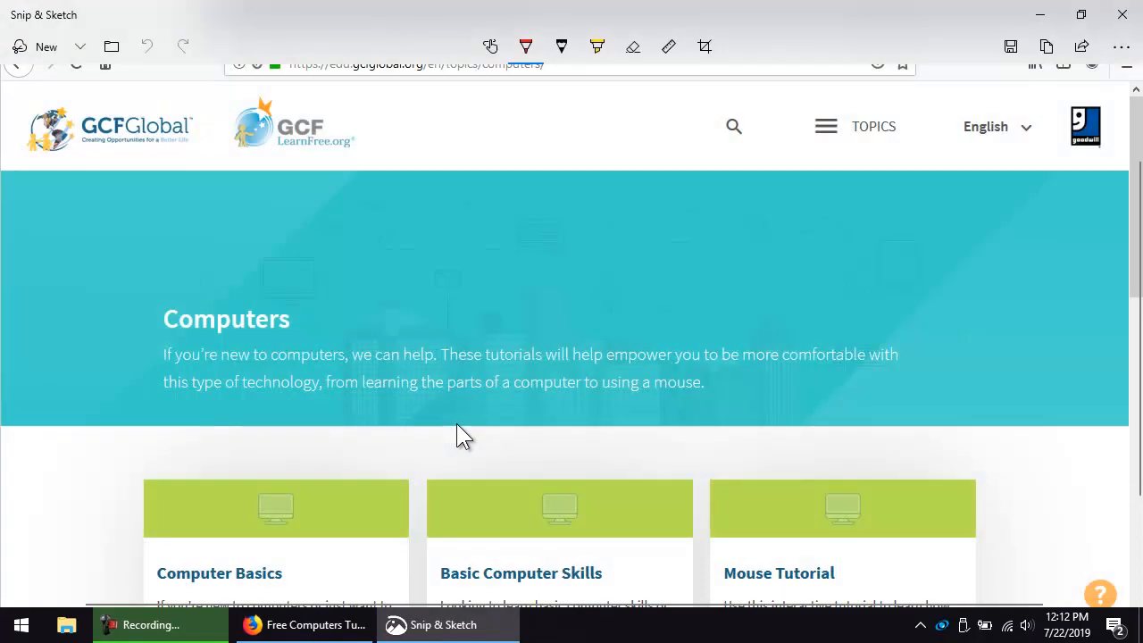
mouse_move(937, 67)
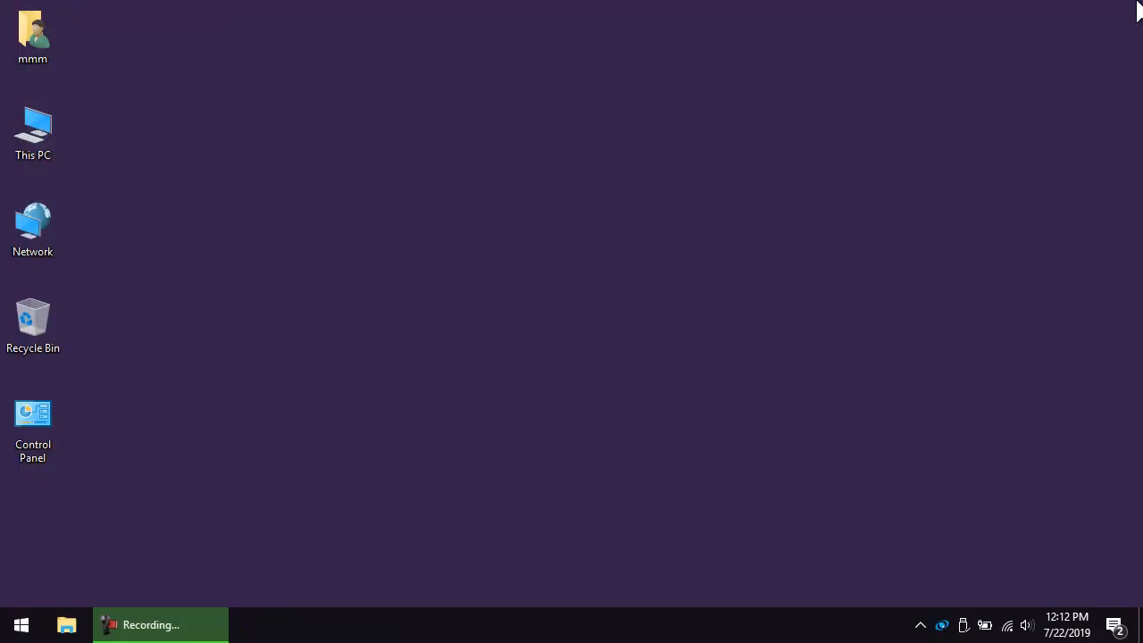
mouse_move(549, 335)
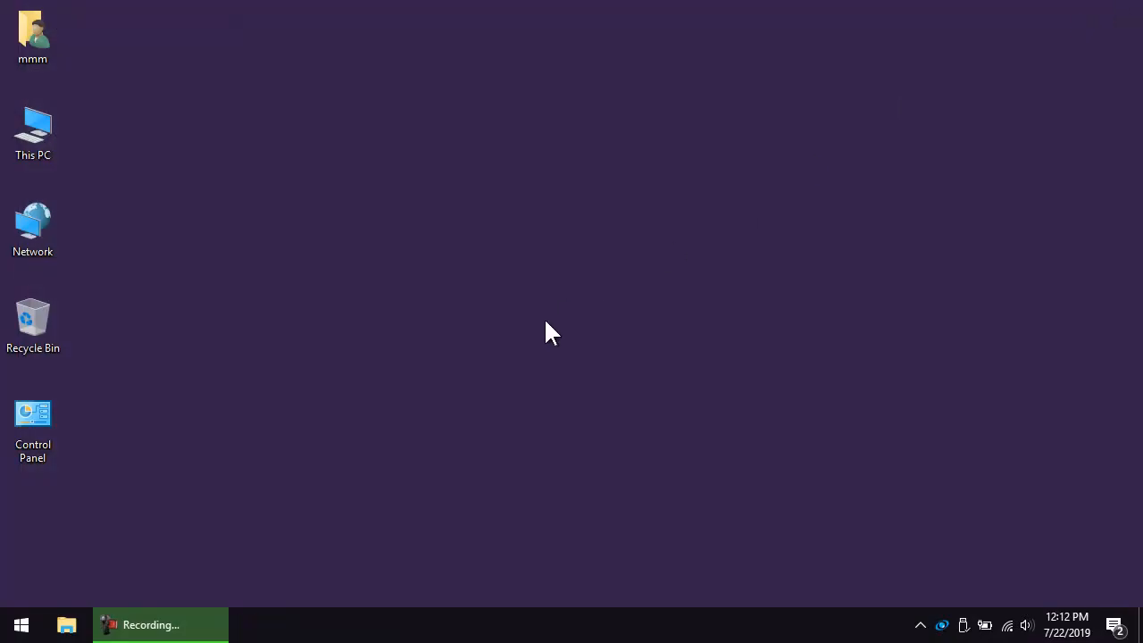